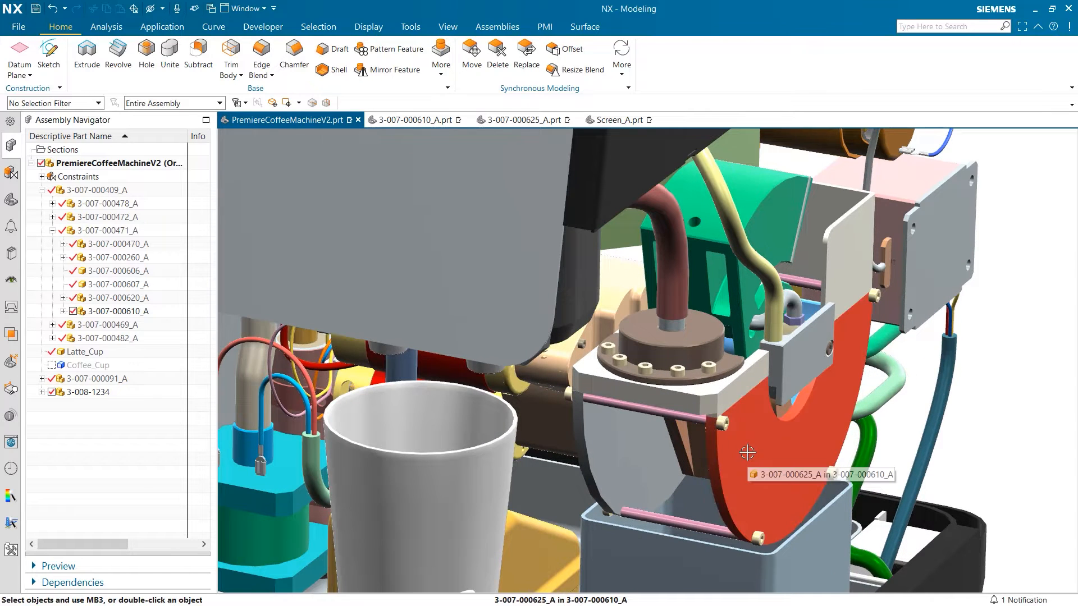
pyautogui.click(415, 119)
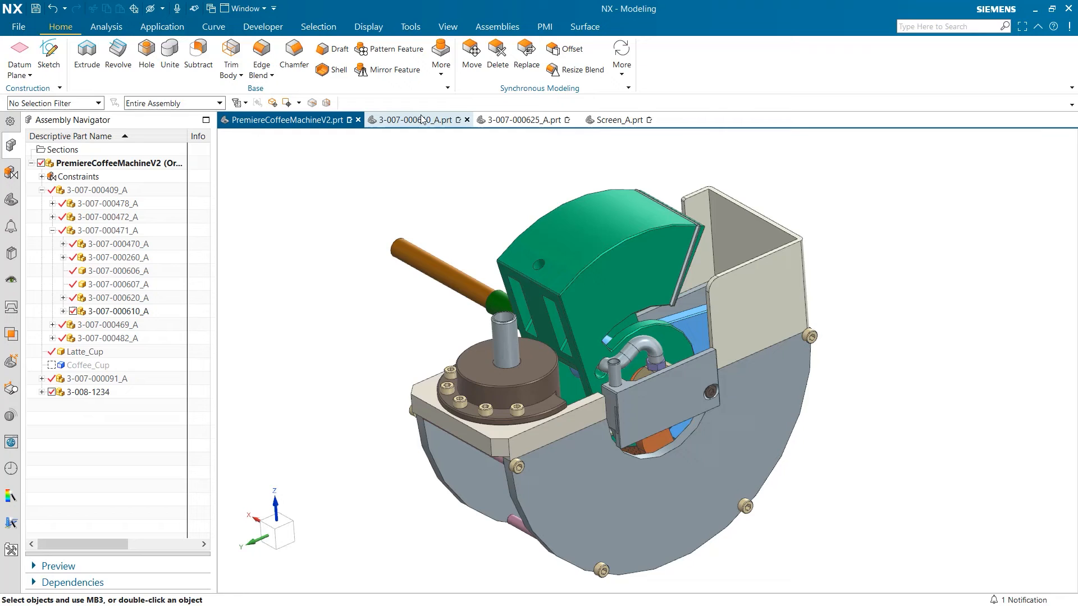
pyautogui.click(526, 119)
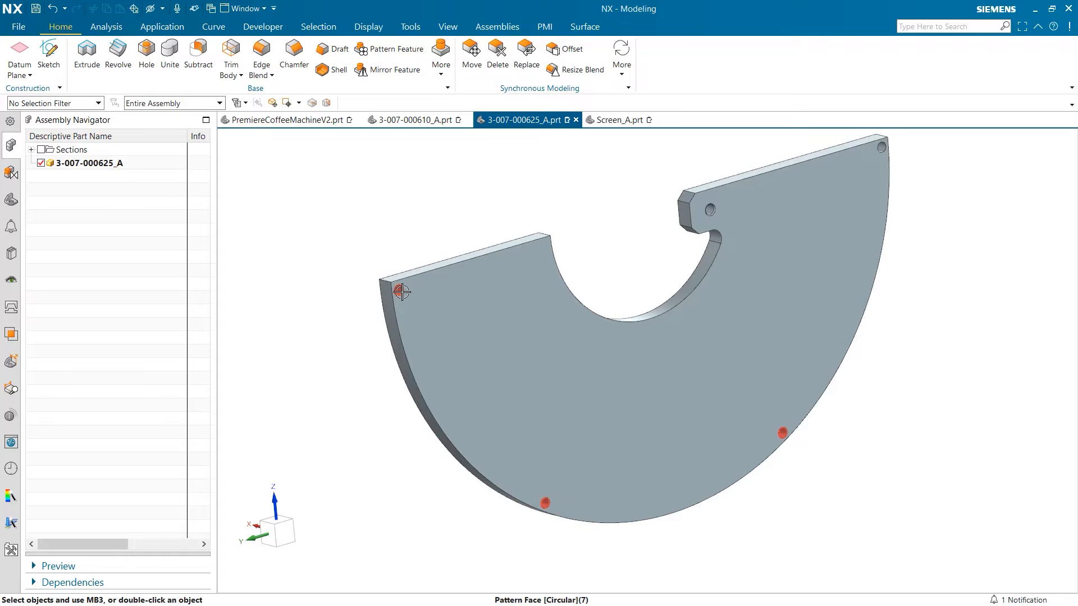
pyautogui.click(697, 460)
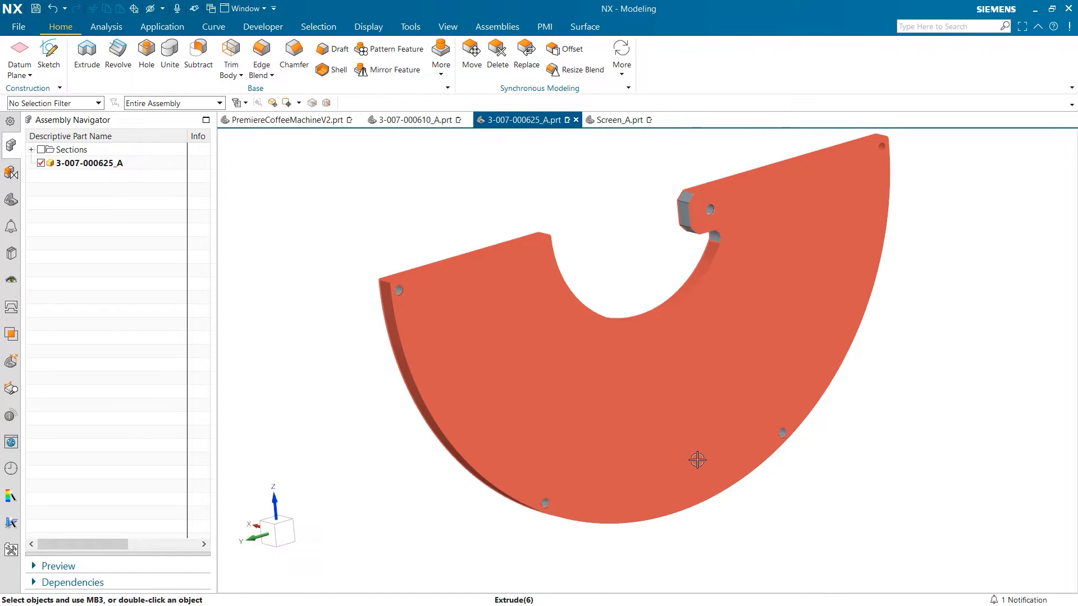
pyautogui.moveTo(737, 182)
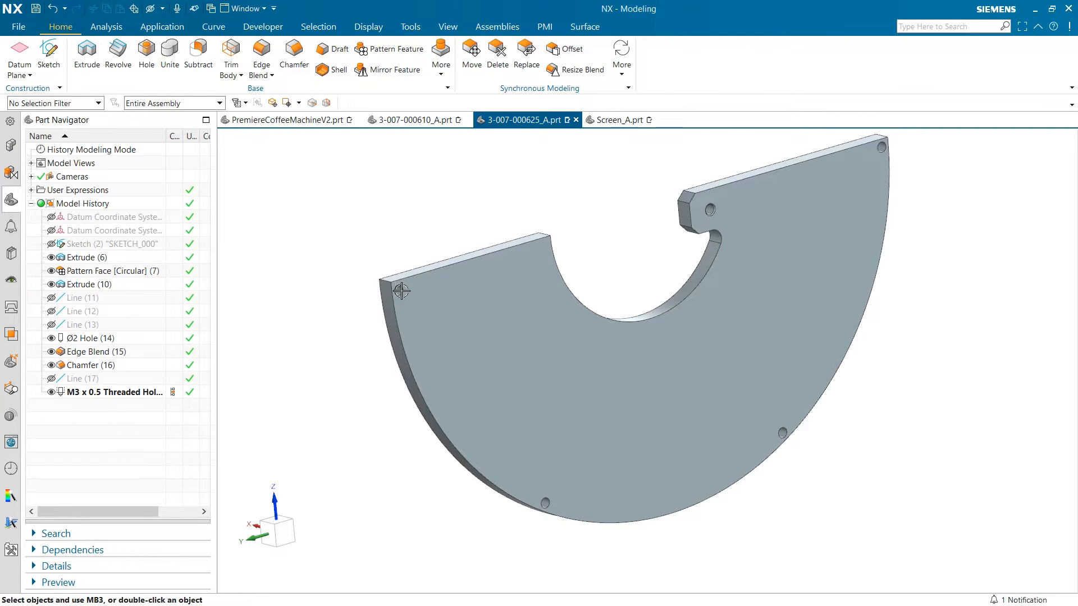
pyautogui.click(400, 292)
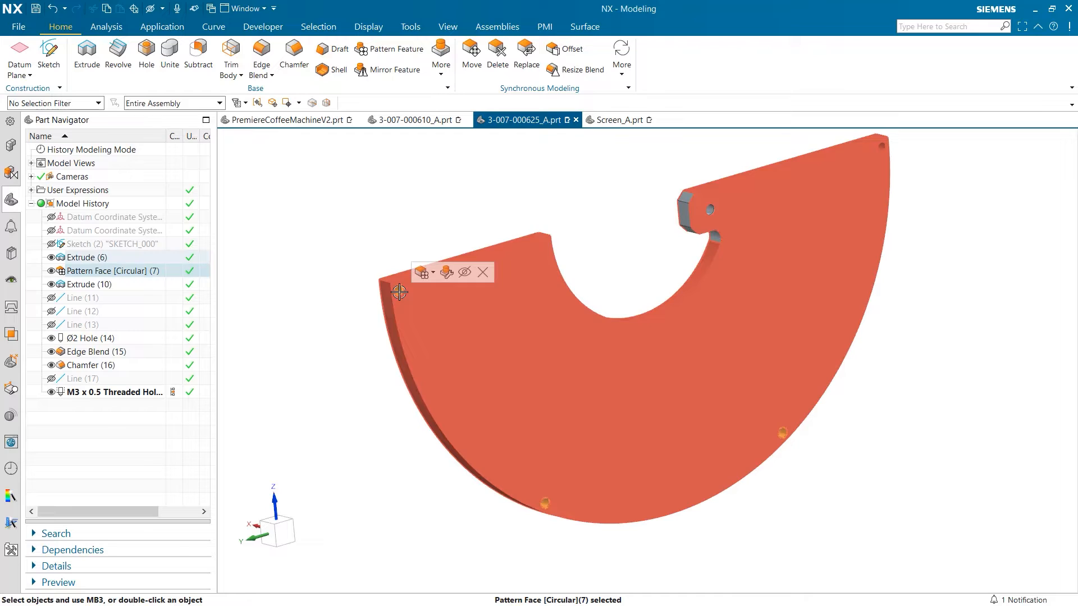
pyautogui.click(360, 211)
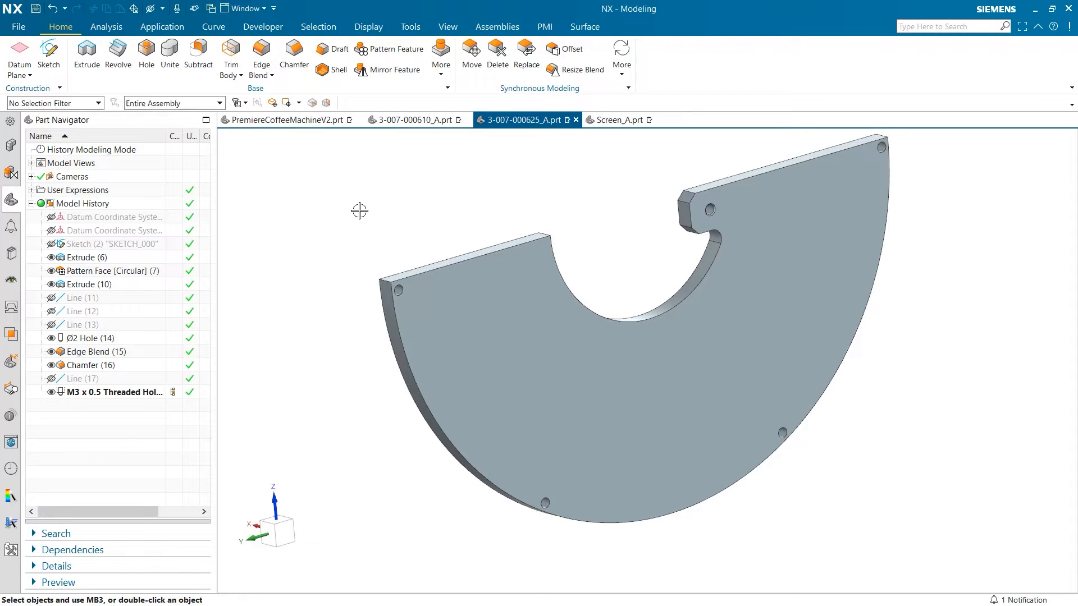
# Create a Group Edge feature from the four hole edges and select it in the Part Navigator.
pyautogui.click(440, 56)
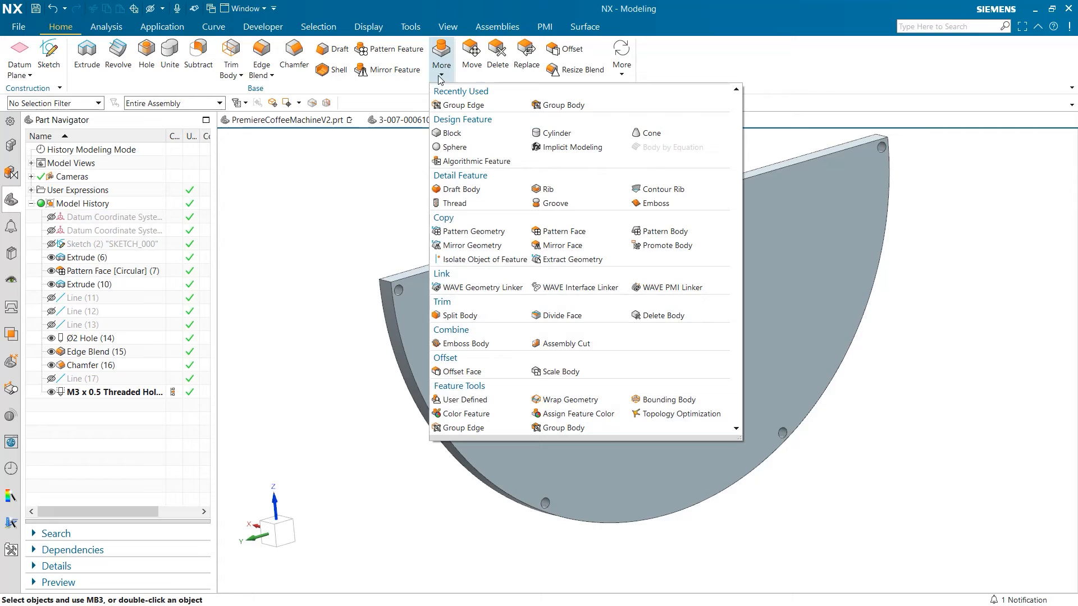
pyautogui.moveTo(471, 420)
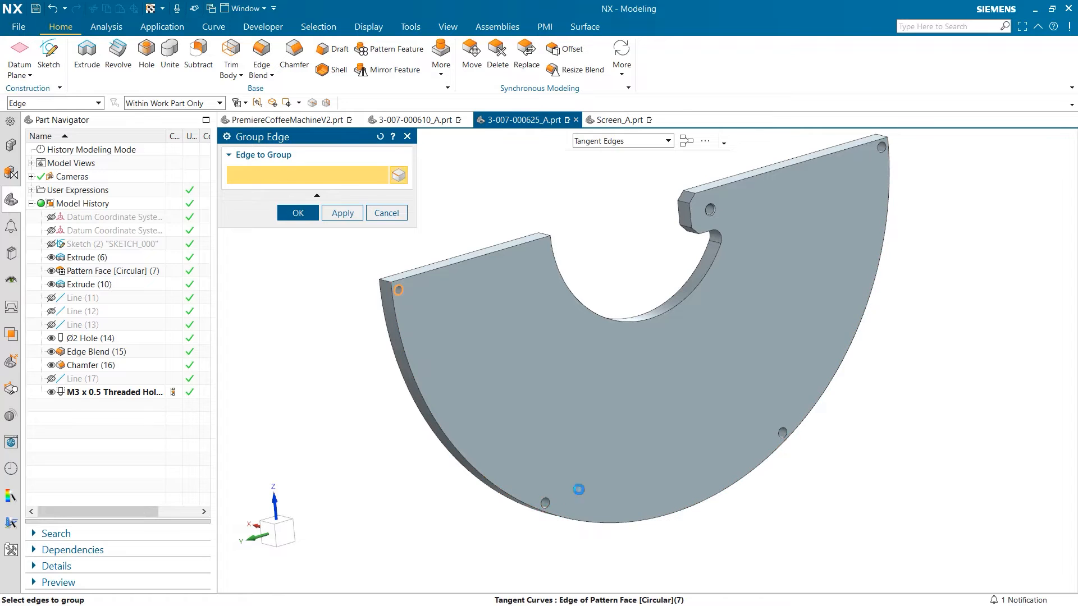
pyautogui.click(876, 153)
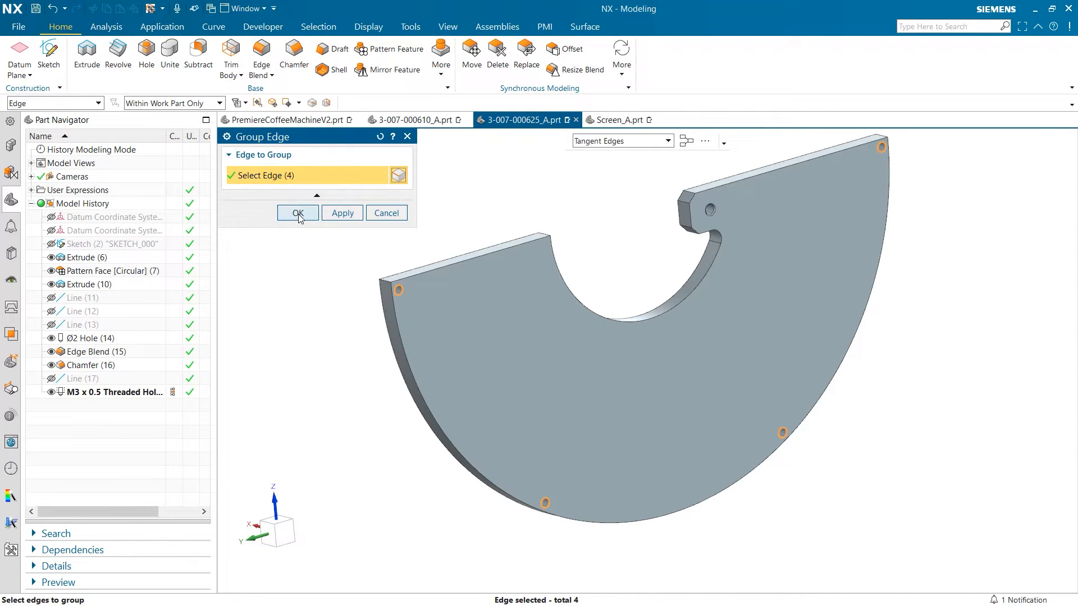
pyautogui.click(297, 213)
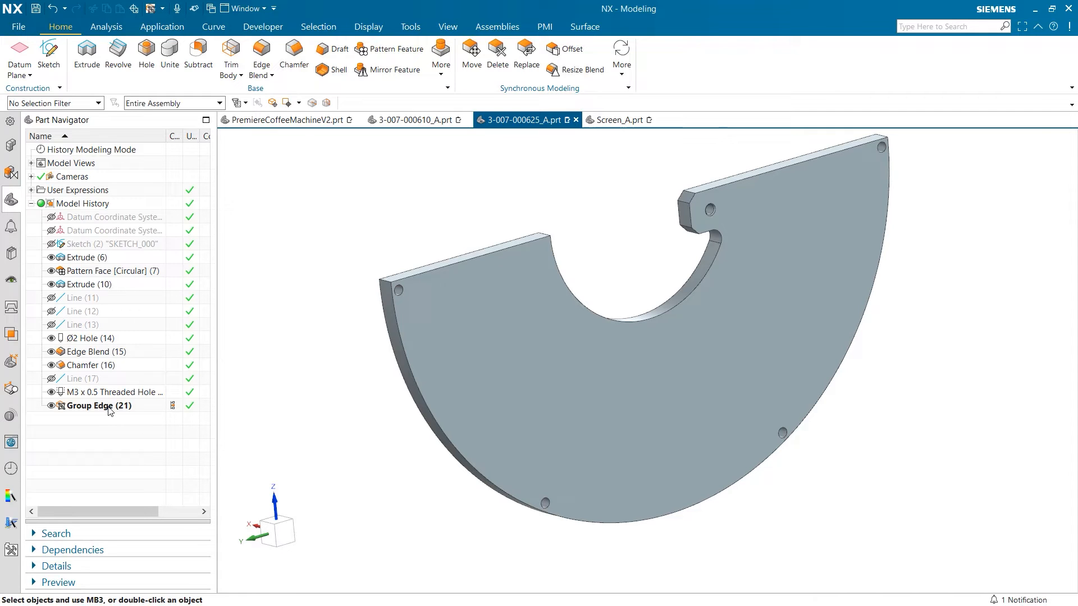
pyautogui.click(99, 406)
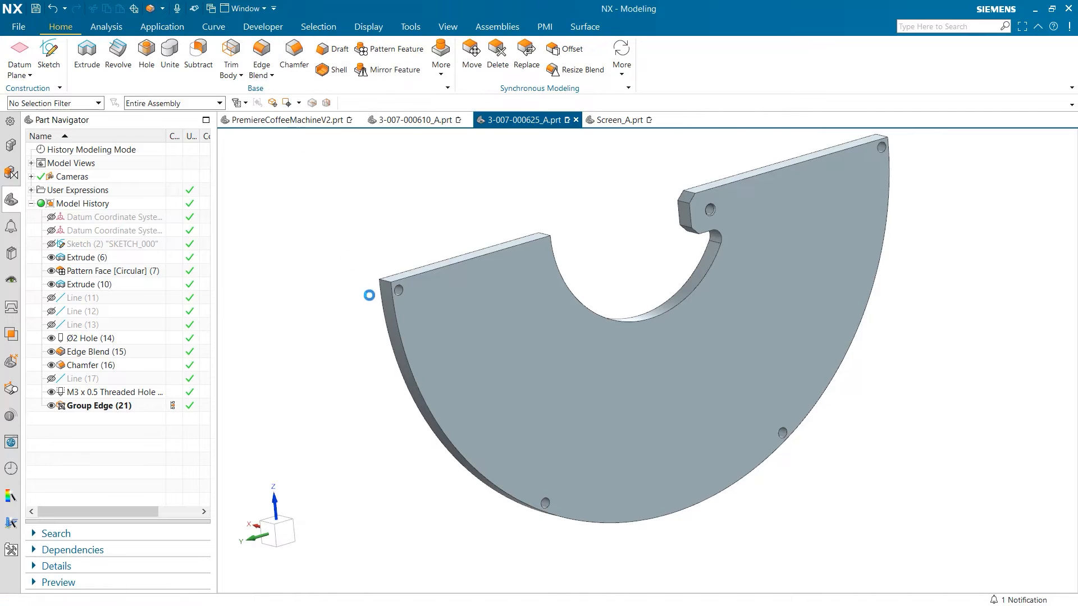
# Apply a 0.5 mm Edge Blend to the grouped hole edges.
pyautogui.click(261, 50)
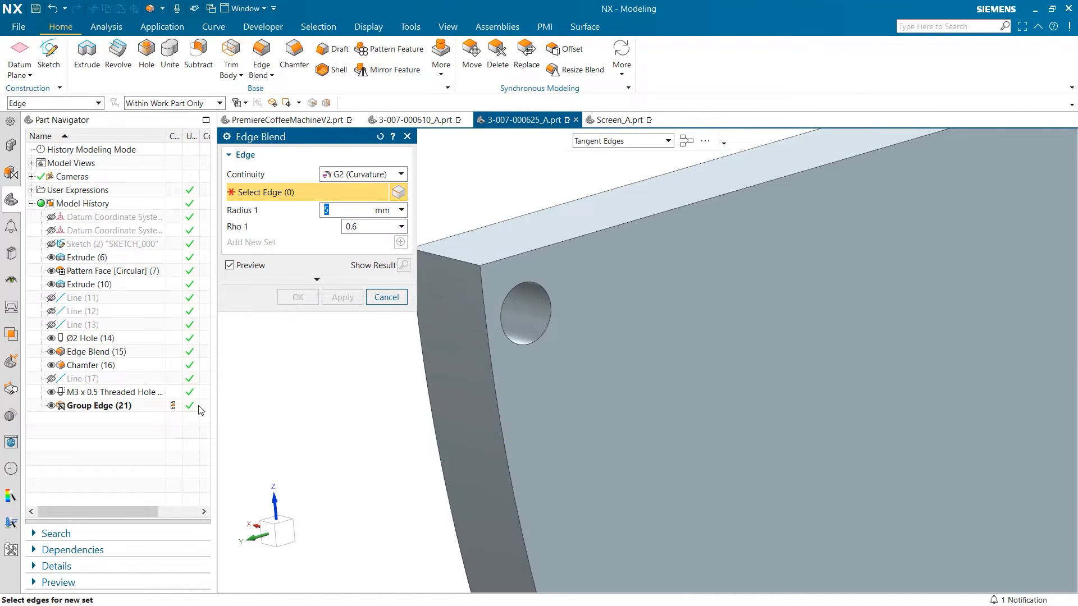
pyautogui.click(525, 312)
pyautogui.write('0.5')
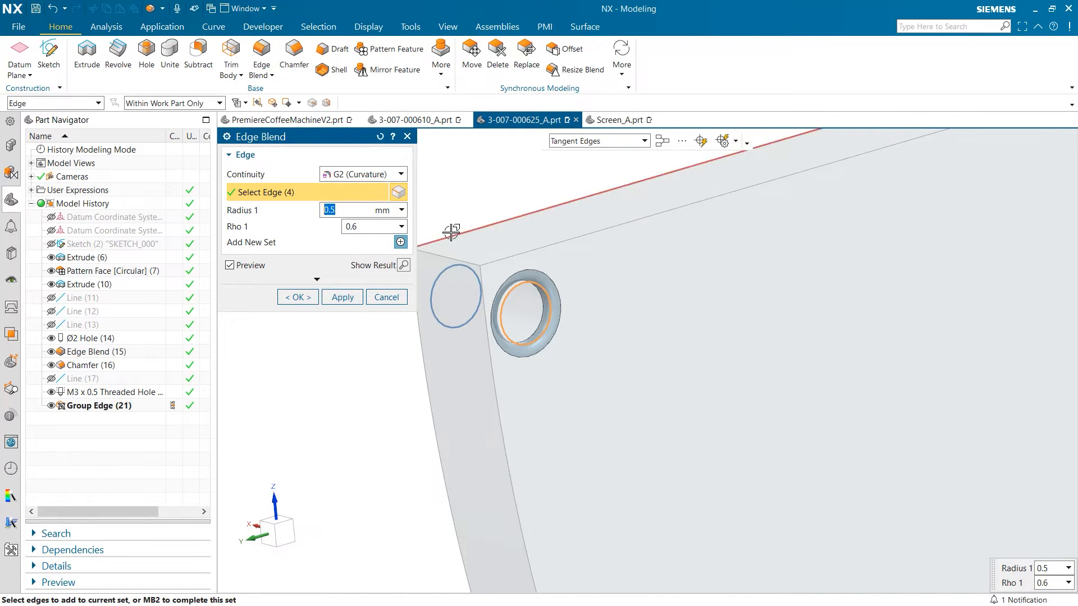
pyautogui.click(297, 296)
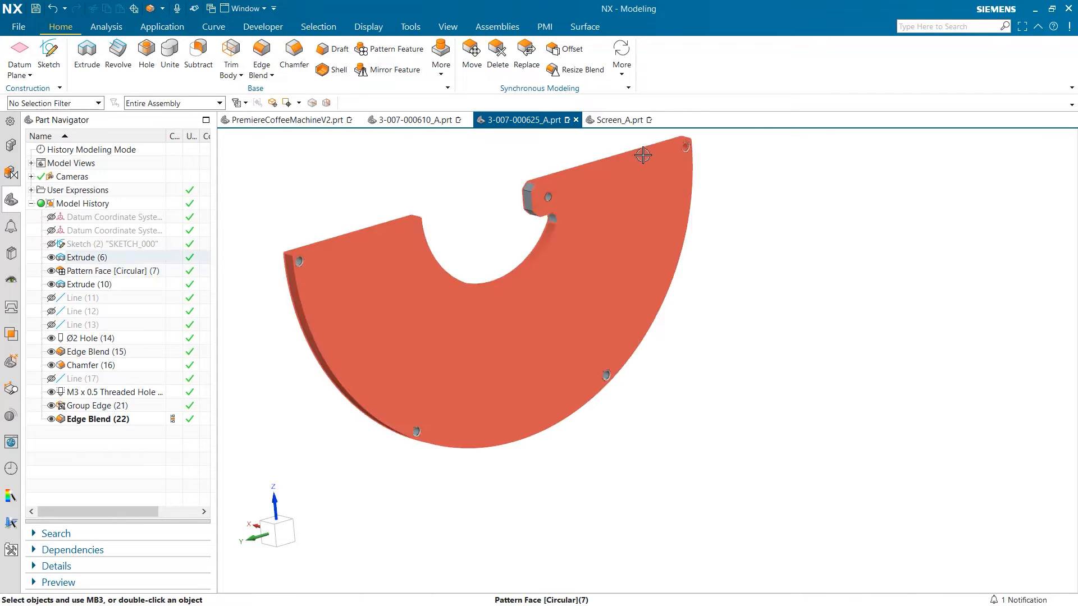
pyautogui.click(415, 119)
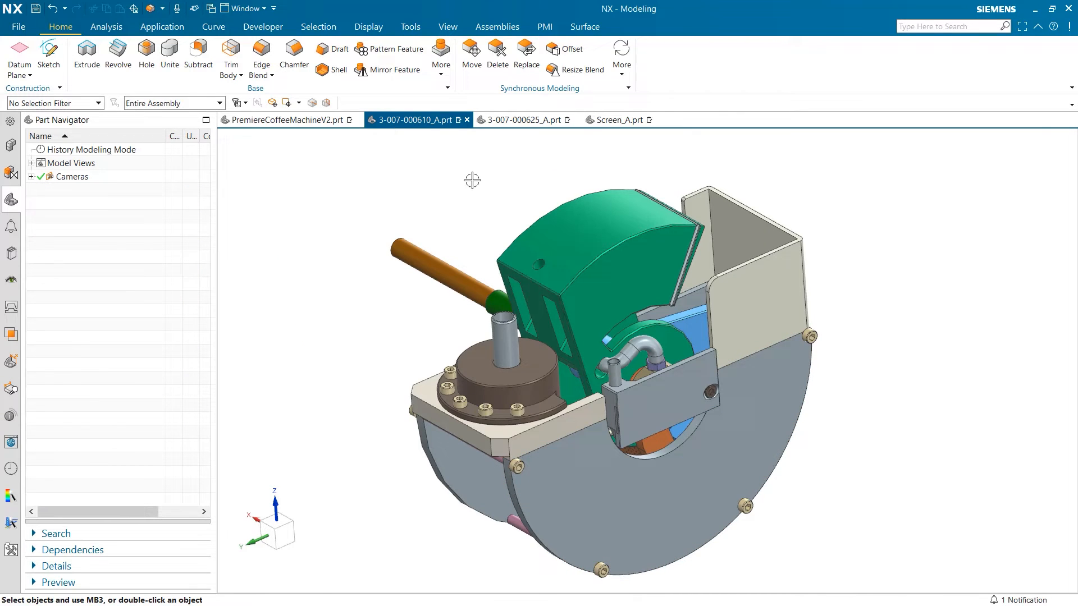
pyautogui.click(521, 119)
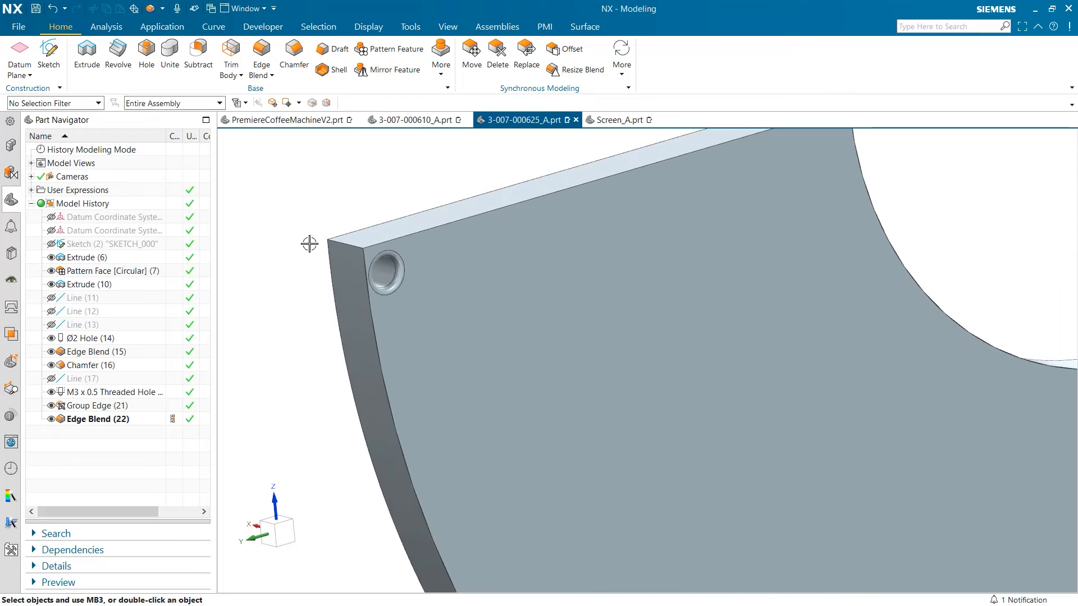
pyautogui.rightClick(88, 419)
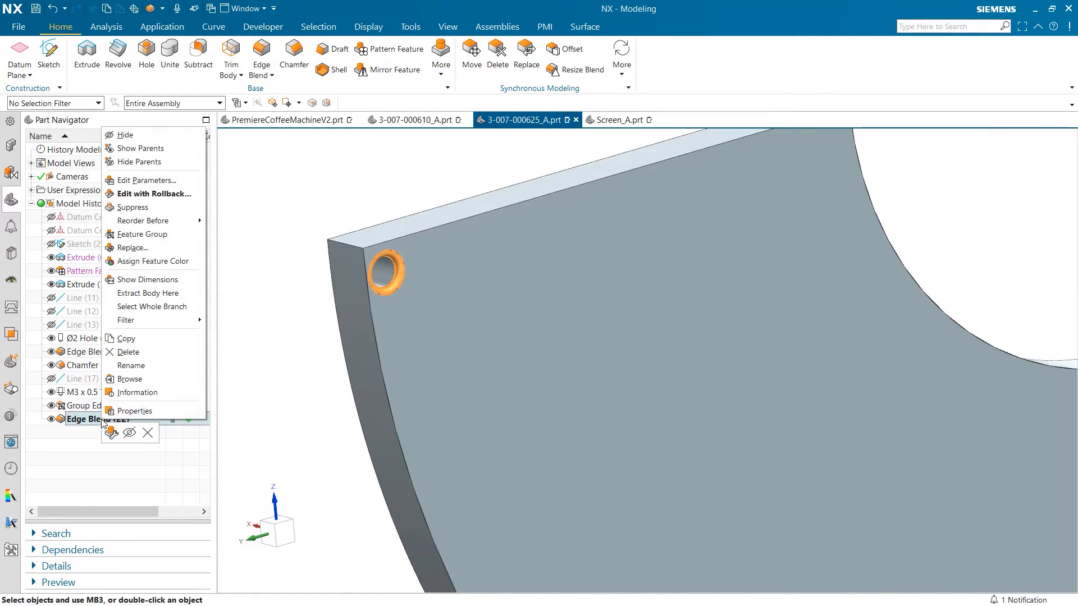
pyautogui.click(123, 135)
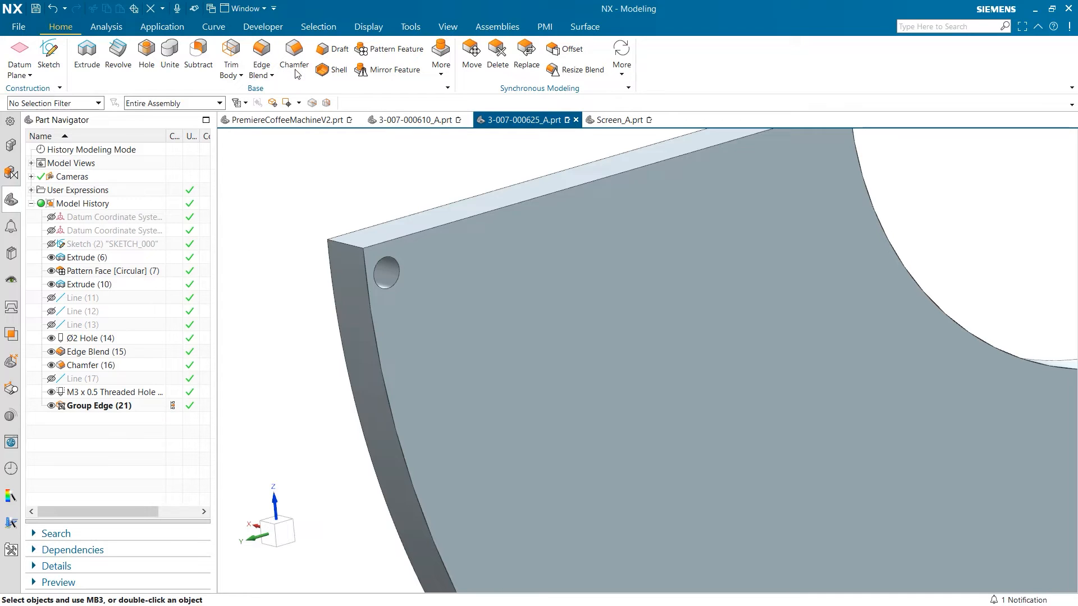
# Set the chamfer distance to 0.5 mm and apply it to the four grouped hole edges.
pyautogui.click(294, 49)
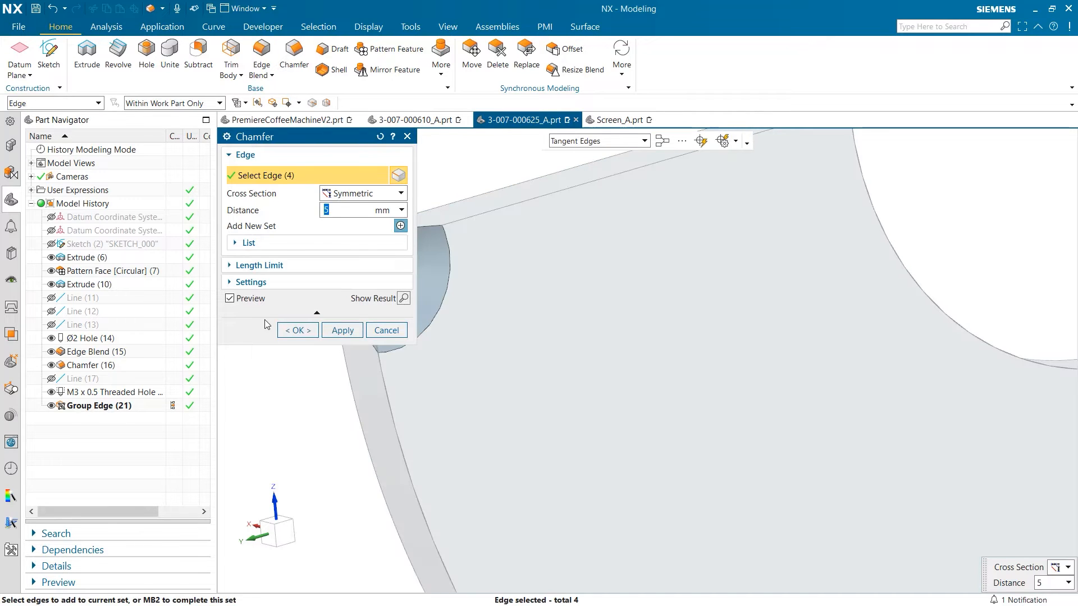
pyautogui.write('0.5')
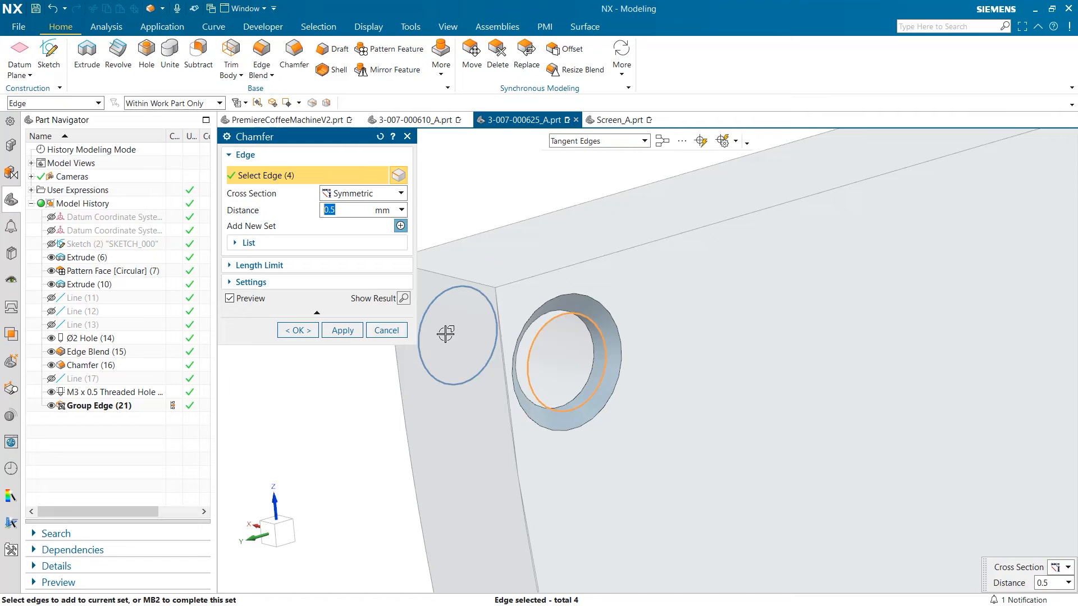
pyautogui.click(296, 330)
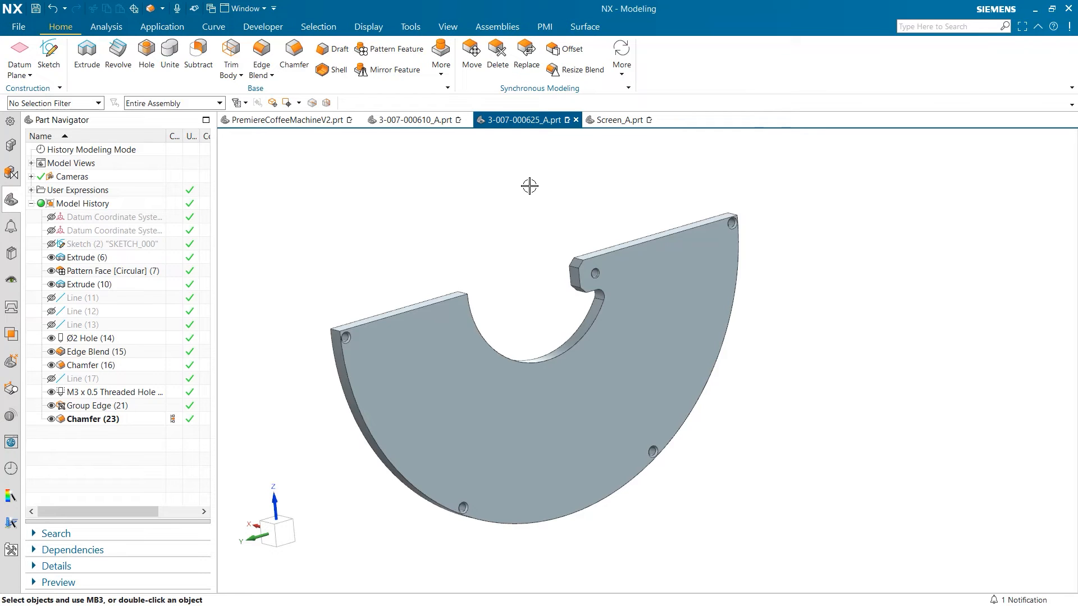
pyautogui.moveTo(479, 233)
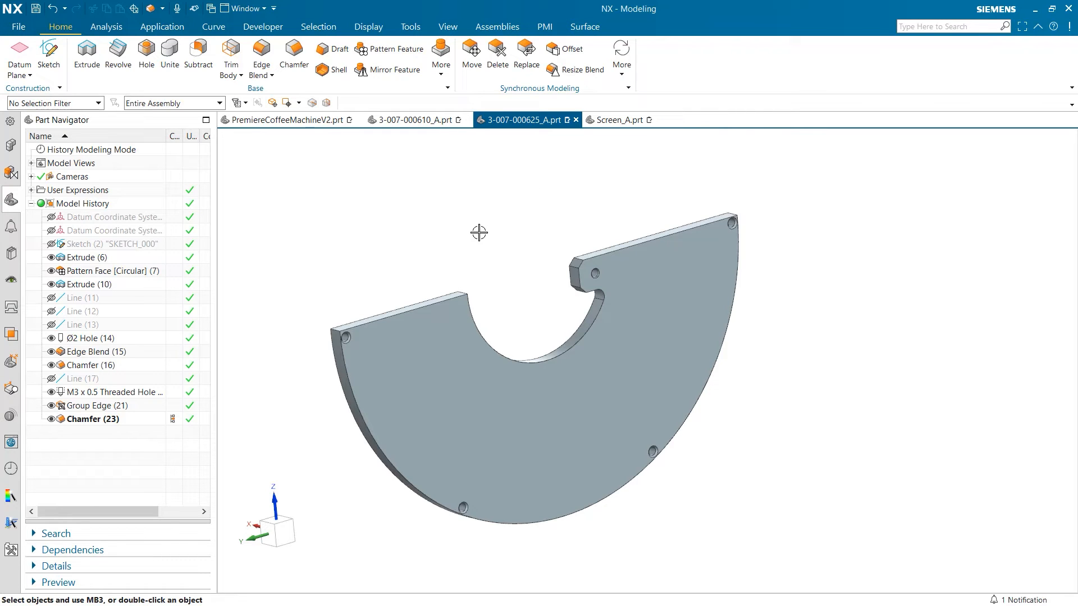
# Switch to the PremiereCoffeeMachineV2 assembly, fit it in view, and open Screen_A.prt.
pyautogui.click(286, 119)
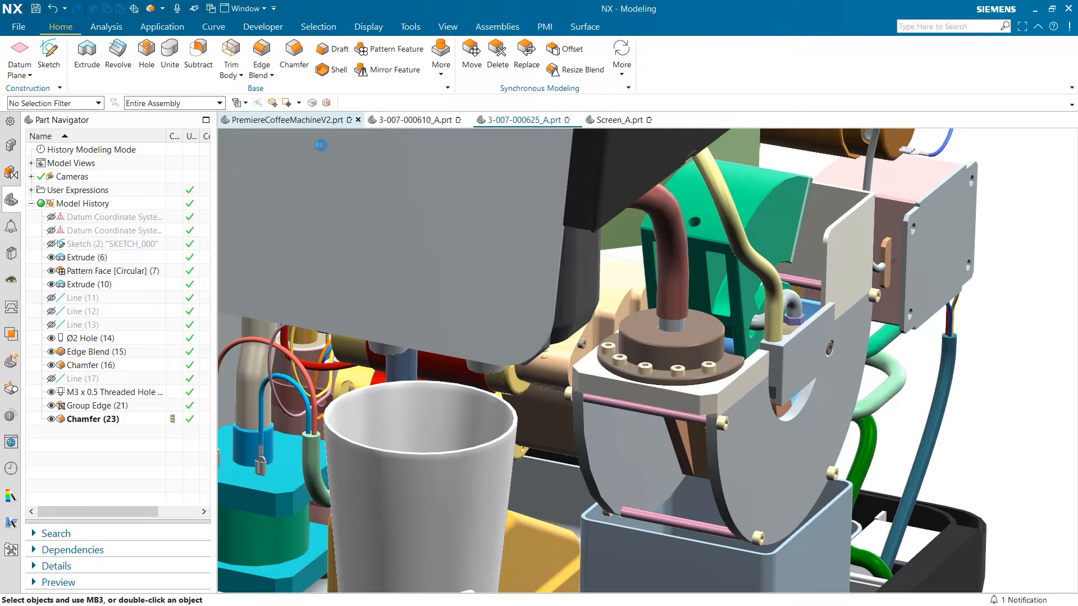
pyautogui.click(284, 119)
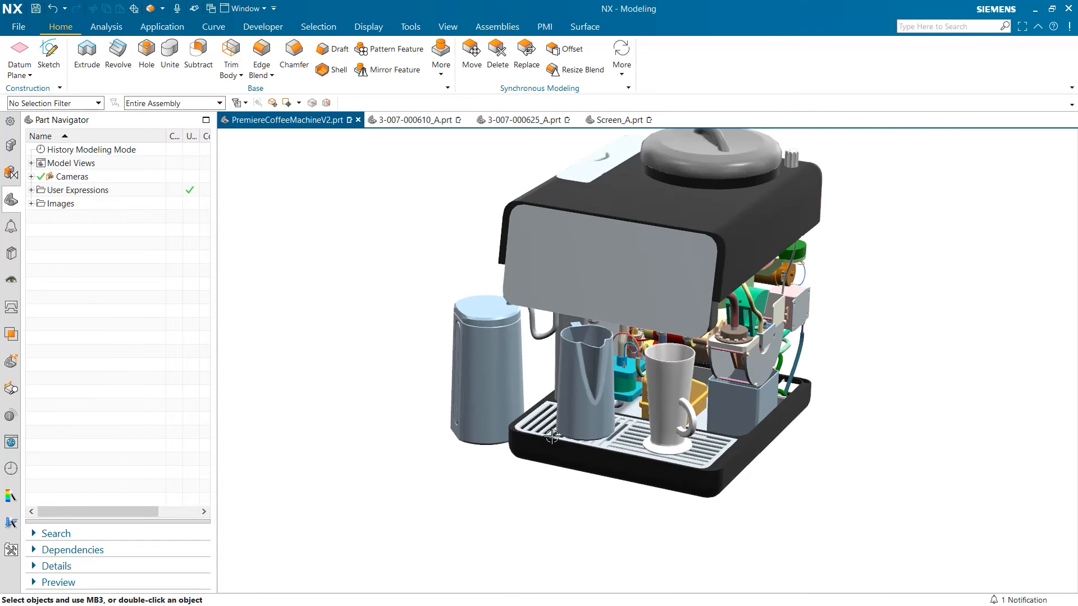
pyautogui.moveTo(604, 180)
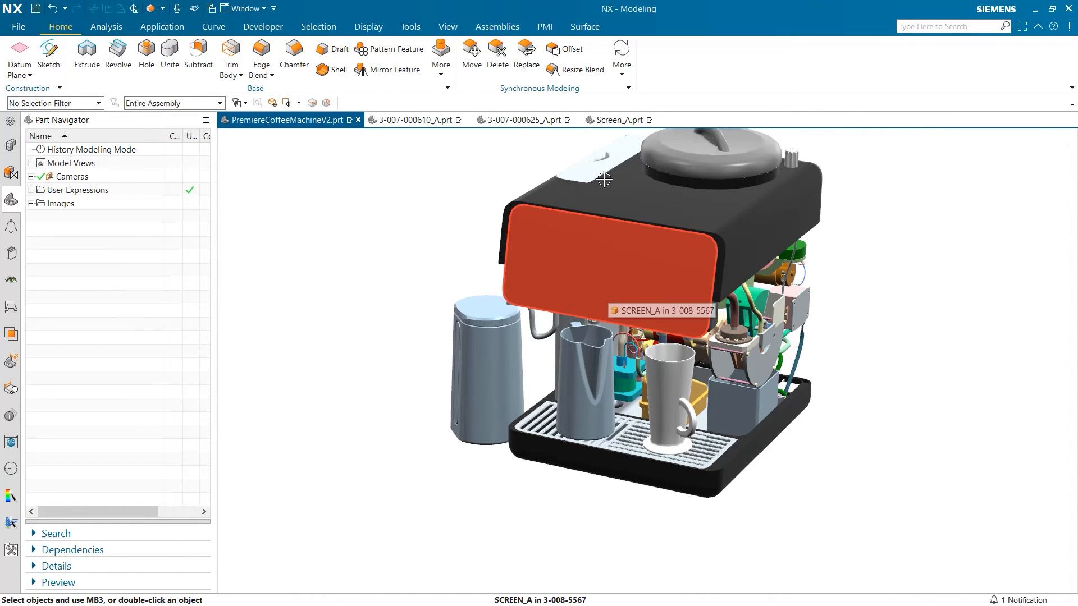
pyautogui.click(618, 119)
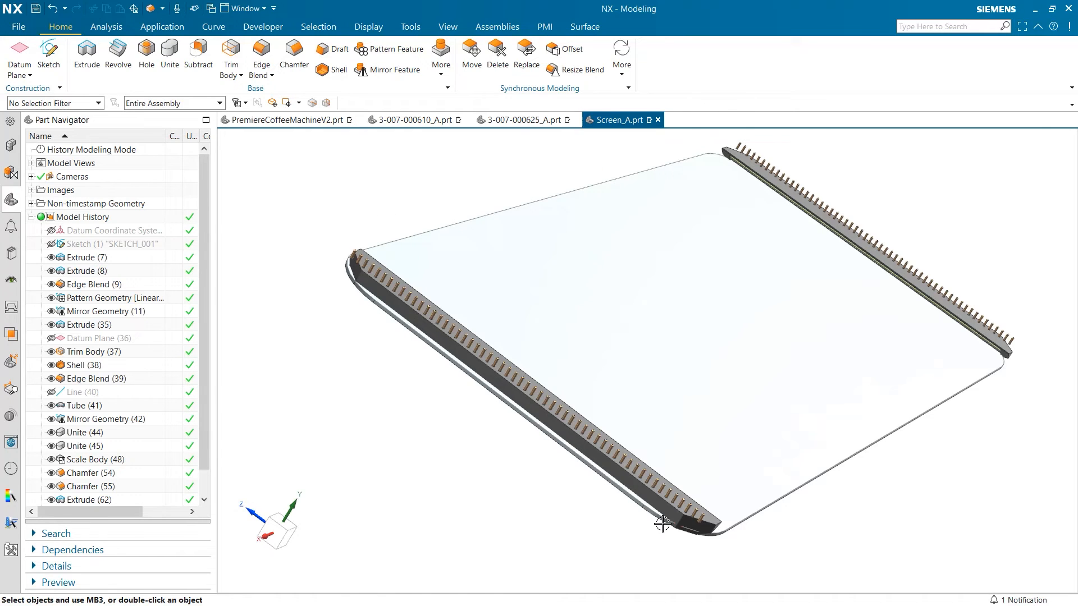
pyautogui.moveTo(386, 395)
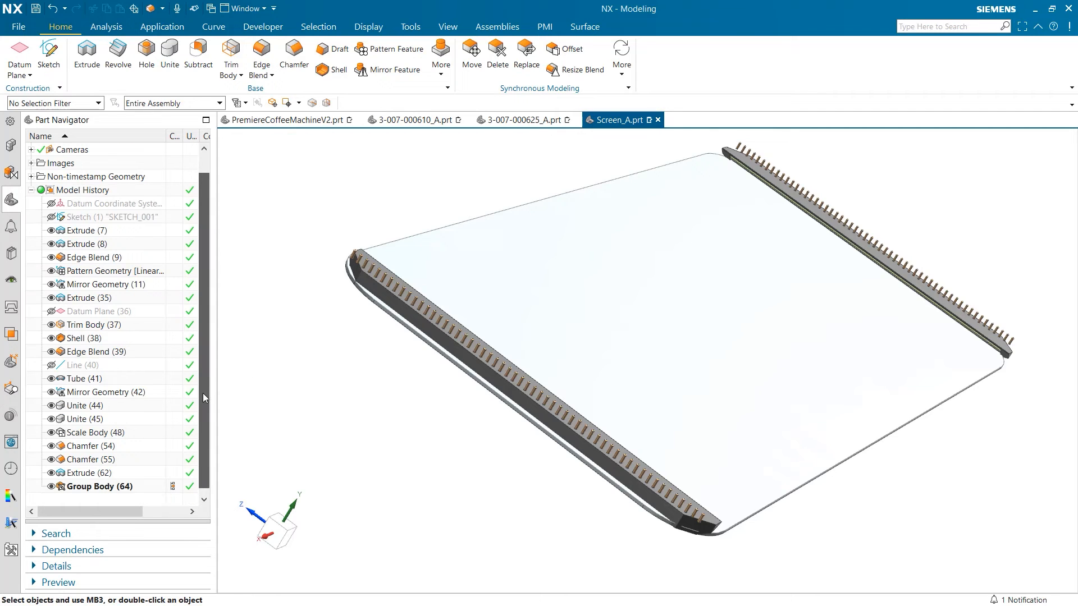
# Highlight Group Body (64) in the Part Navigator to preview its connector pins.
pyautogui.click(99, 486)
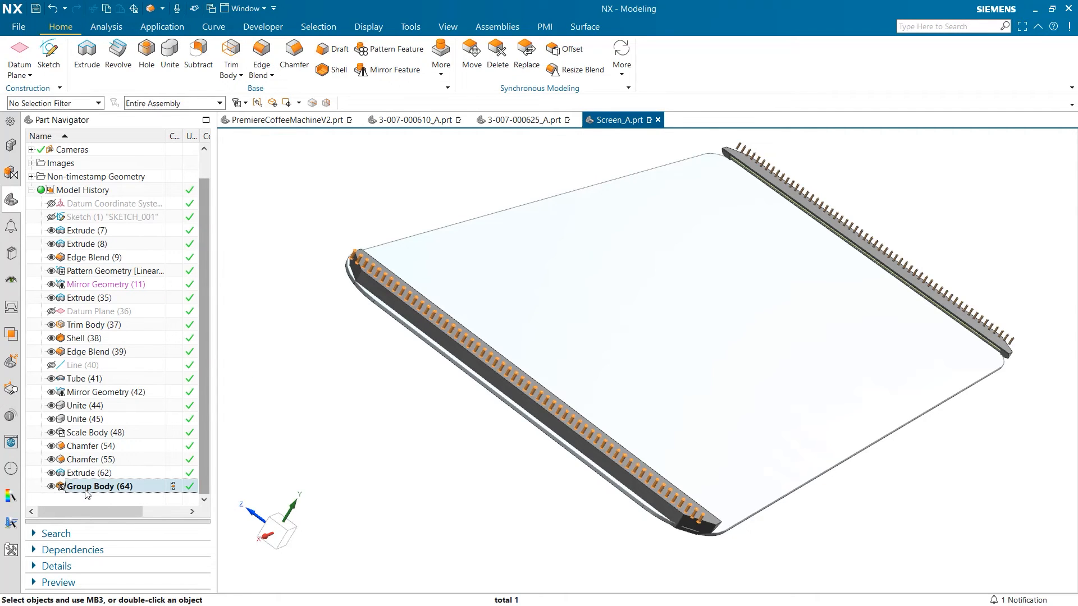
pyautogui.moveTo(327, 335)
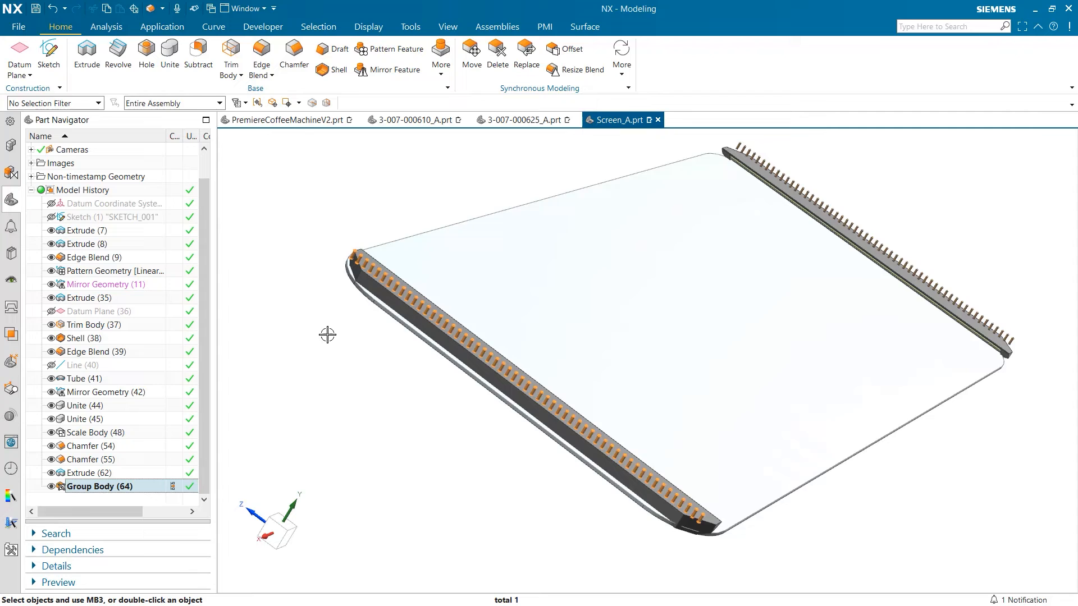
pyautogui.moveTo(351, 351)
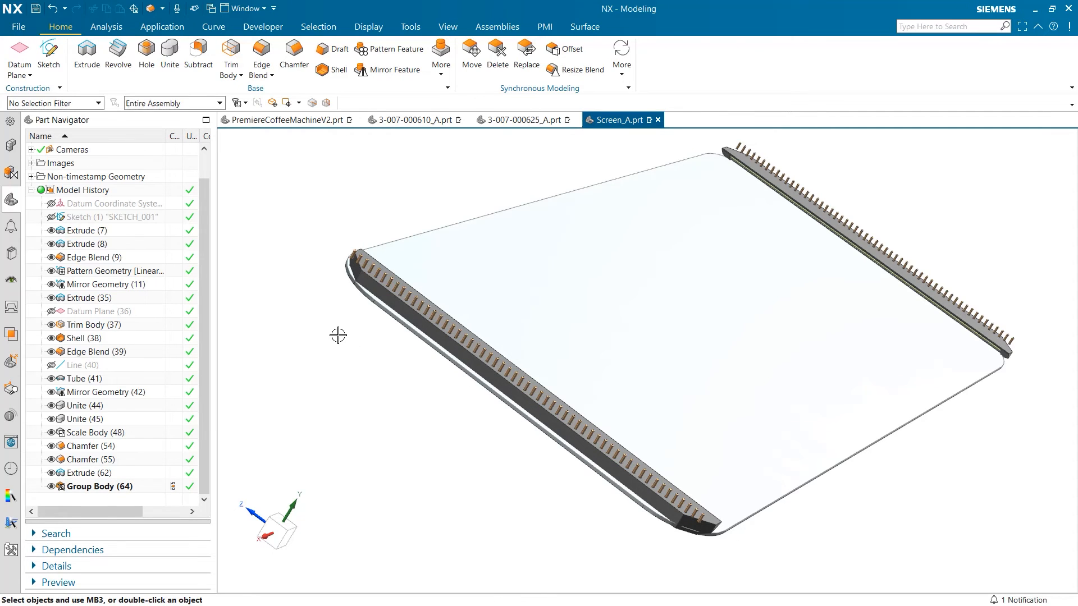
pyautogui.moveTo(361, 166)
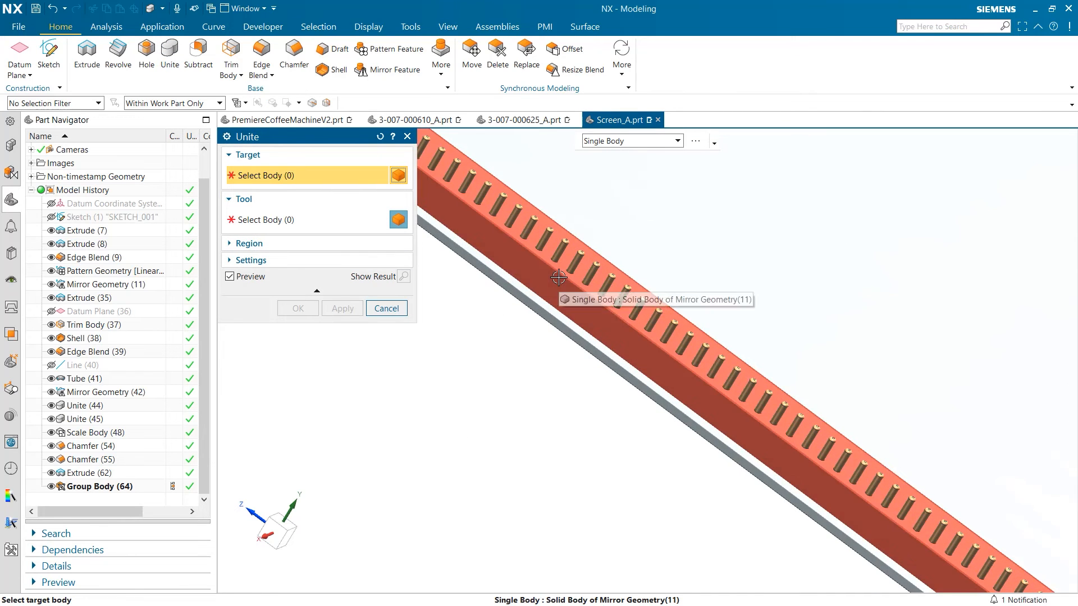
# Unite the grouped pin bodies with the Mirror Geometry frame body into one solid.
pyautogui.click(559, 278)
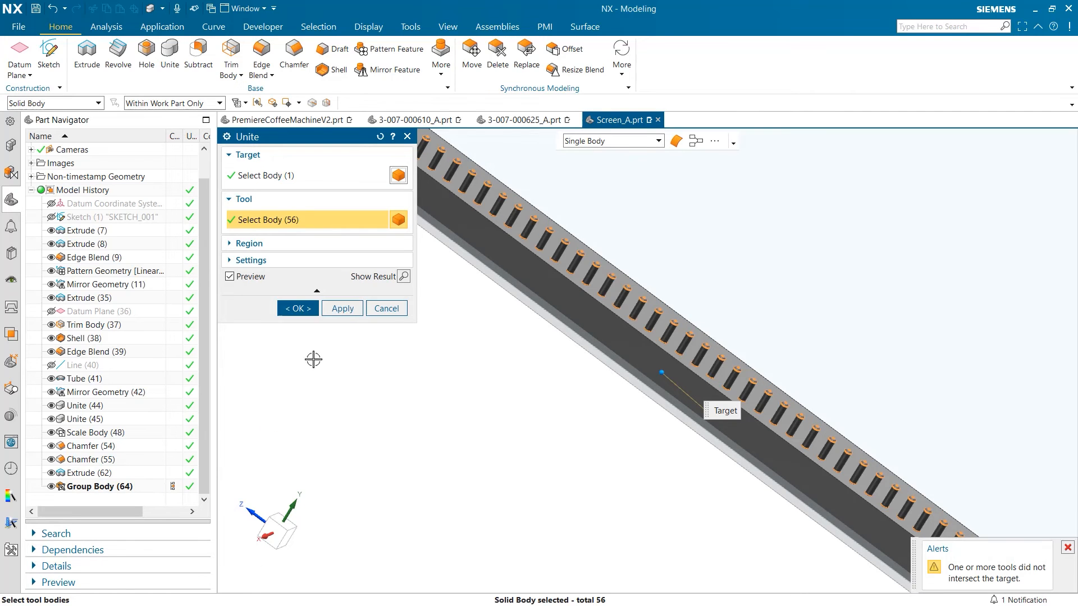
pyautogui.moveTo(298, 308)
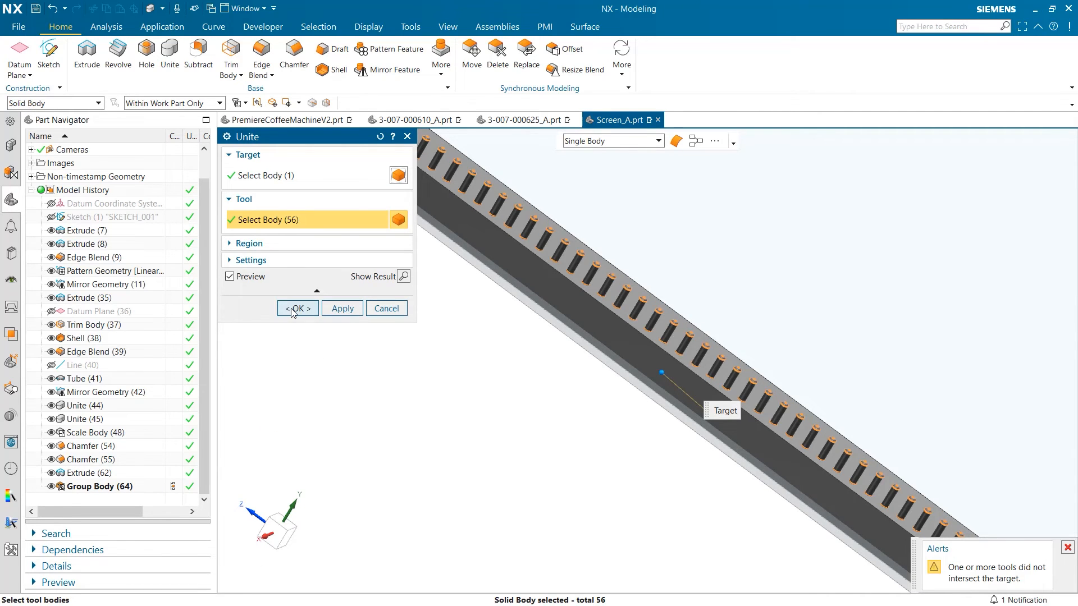
pyautogui.click(296, 308)
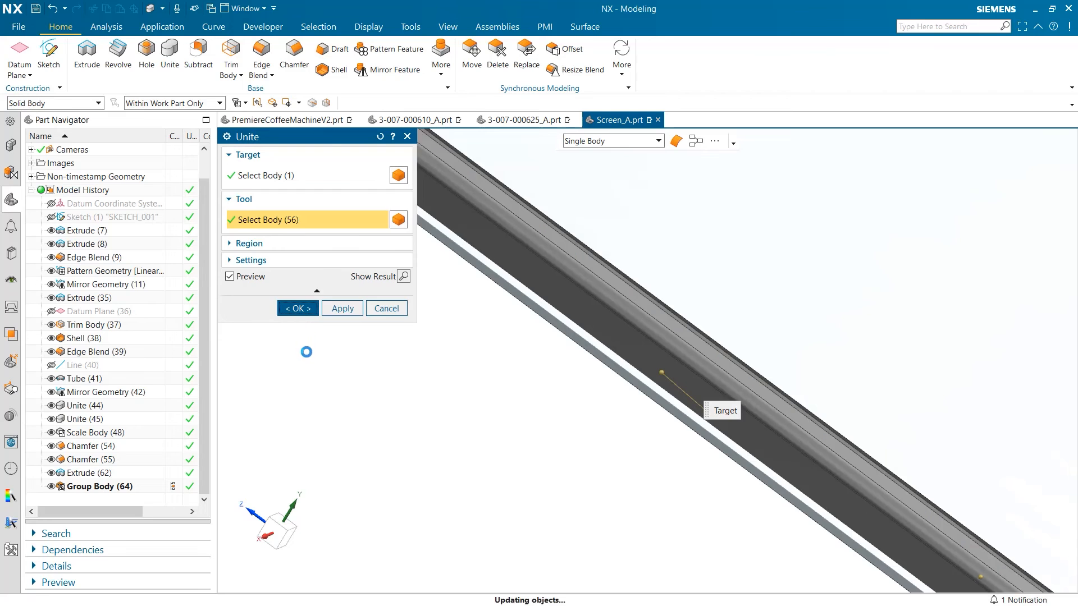
pyautogui.click(297, 307)
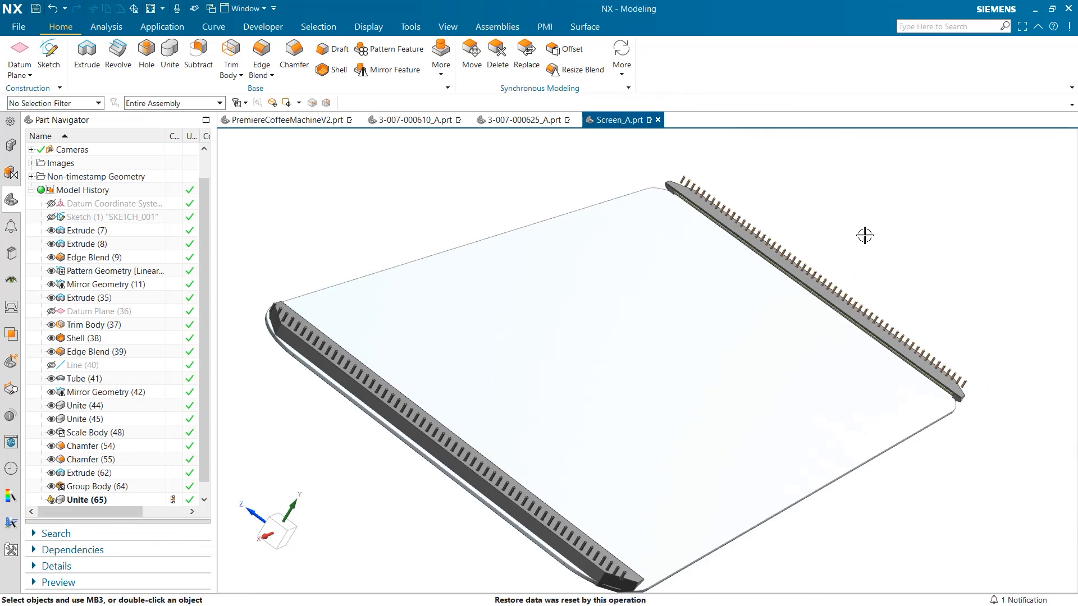
pyautogui.moveTo(860, 236)
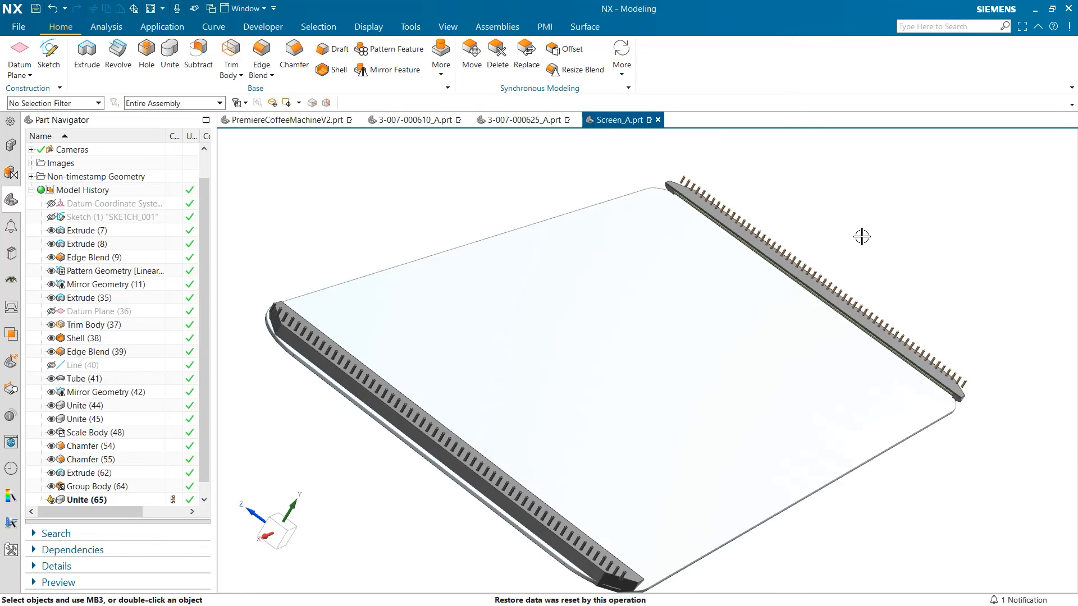